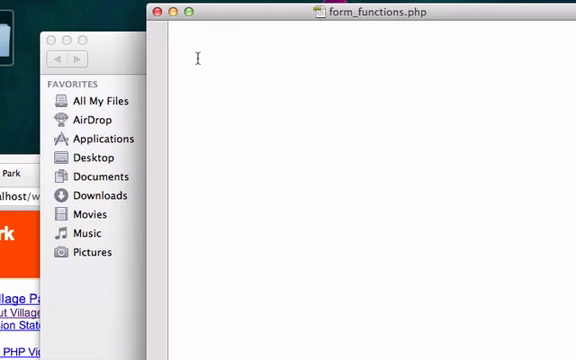
Save the blank document as form_functions.php in the includes folder
{"action": "left_click", "coordinate": [96, 6]}
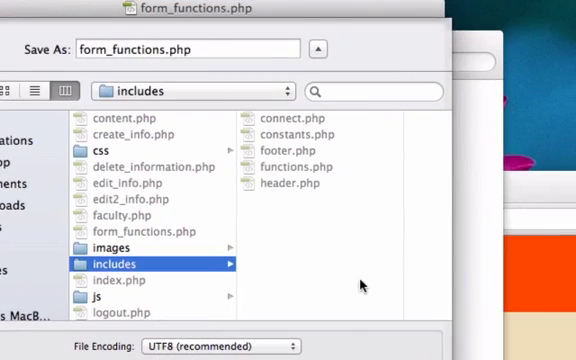
{"action": "mouse_move", "coordinate": [287, 121]}
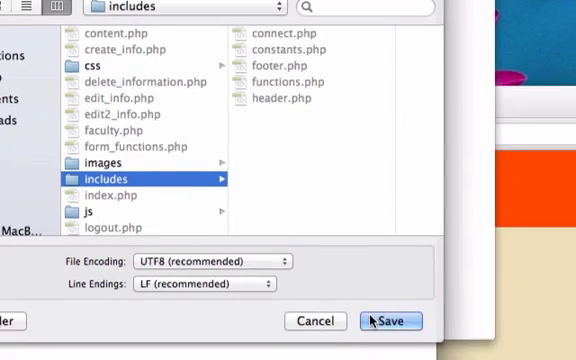
{"action": "left_click", "coordinate": [390, 320]}
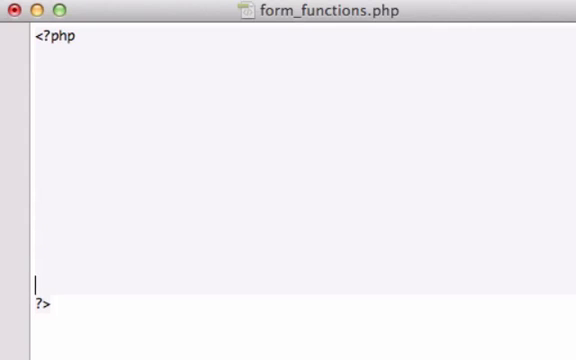
{"action": "mouse_move", "coordinate": [232, 210]}
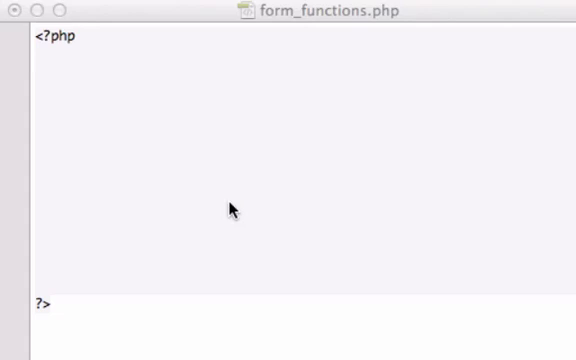
Type the header 'function check_required_fields($required_array)' between the PHP tags
{"action": "type", "text": "fu"}
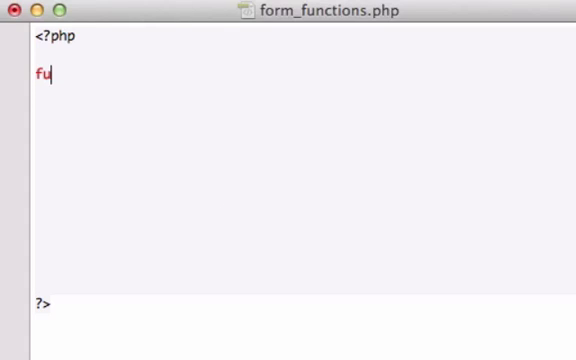
{"action": "type", "text": "nction chec"}
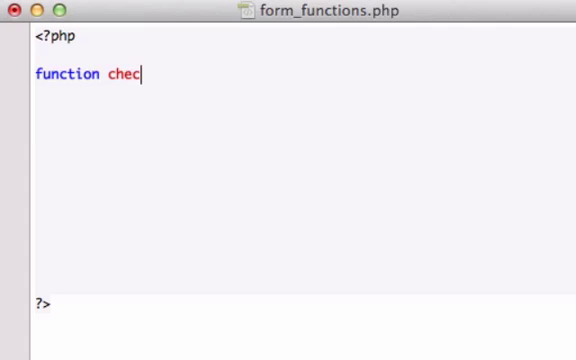
{"action": "type", "text": "k_require"}
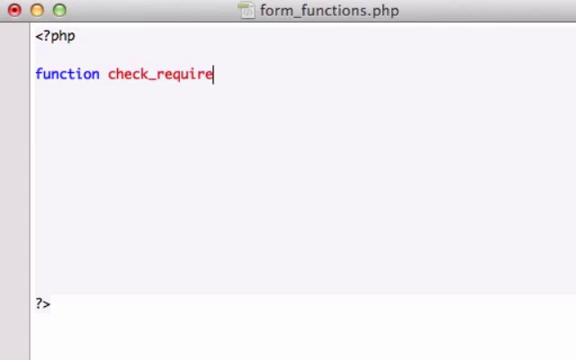
{"action": "type", "text": "d_"}
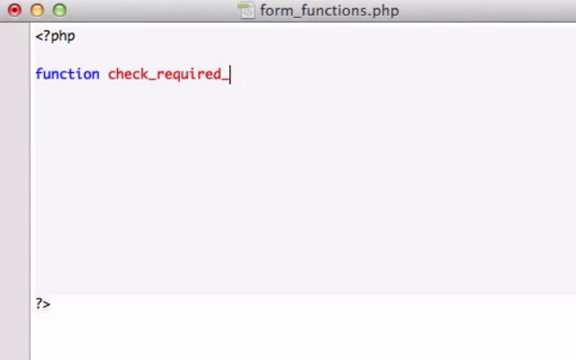
{"action": "type", "text": "fields($re"}
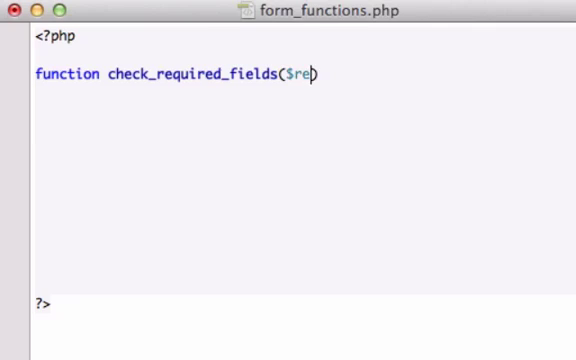
{"action": "type", "text": "quired_"}
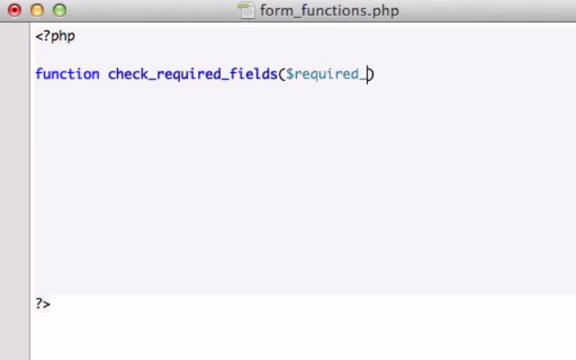
{"action": "type", "text": "array)"}
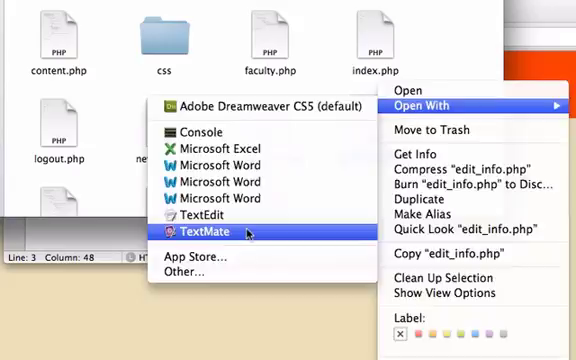
Open edit_info.php in TextMate and scroll through its form validation code
{"action": "left_click", "coordinate": [208, 232]}
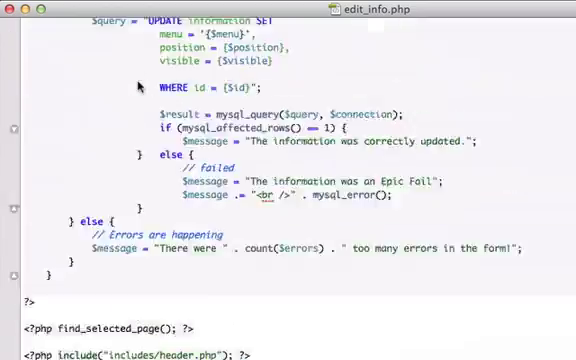
{"action": "scroll", "scroll_direction": "up", "scroll_amount": 3}
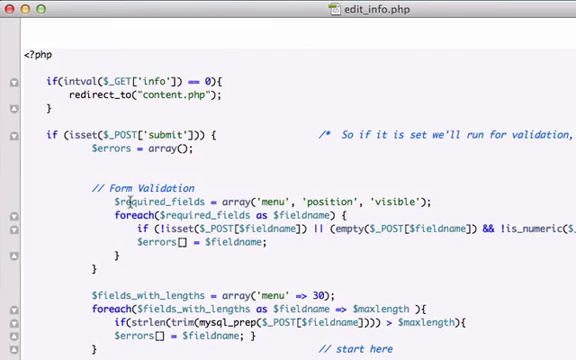
{"action": "scroll", "scroll_direction": "down", "scroll_amount": 3}
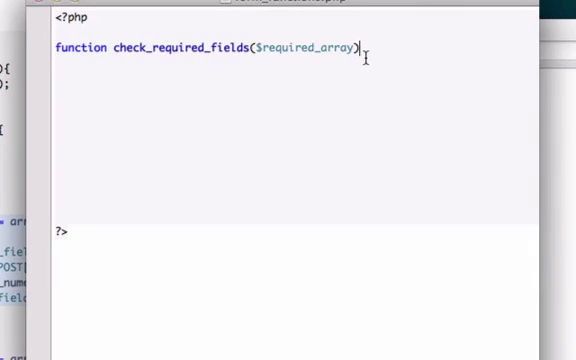
Paste the validation code with braces and rename its array to $field_errors
{"action": "key", "text": "Return"}
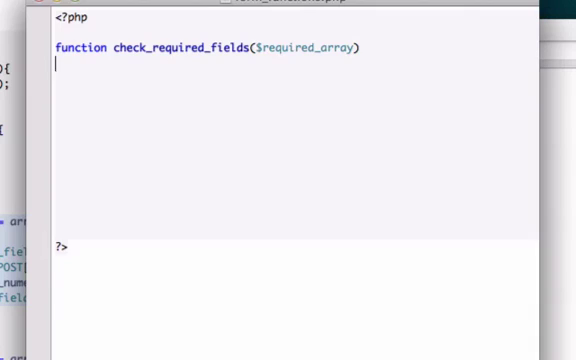
{"action": "type", "text": "$required_fields = array('menu', 'position', 'visible');"}
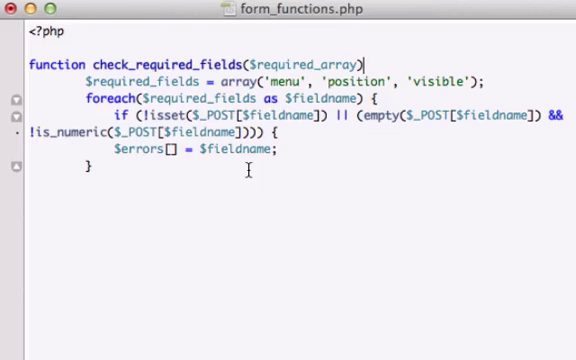
{"action": "mouse_move", "coordinate": [273, 33]}
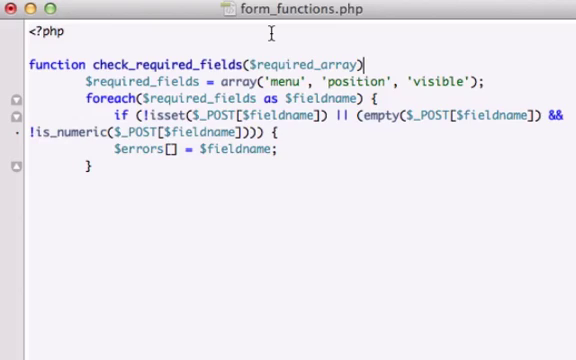
{"action": "type", "text": "{}"}
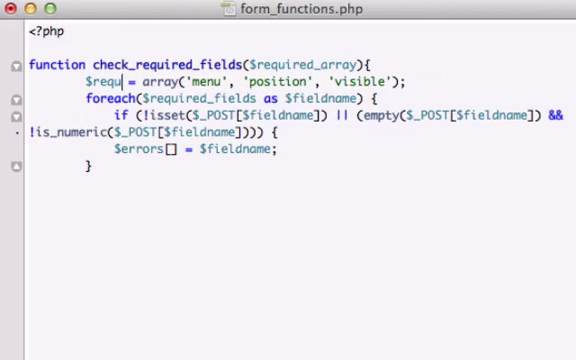
{"action": "key", "text": "BackSpace"}
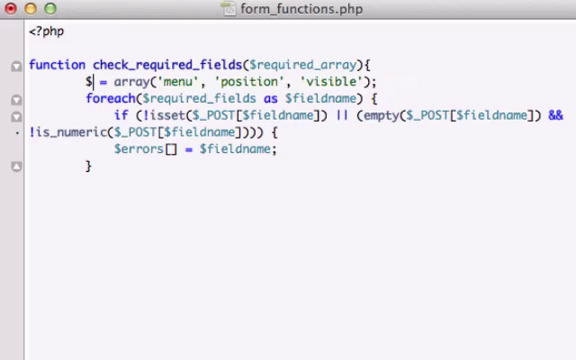
{"action": "type", "text": "field"}
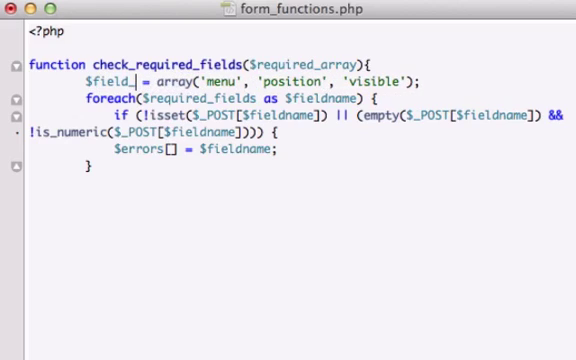
{"action": "type", "text": "_error"}
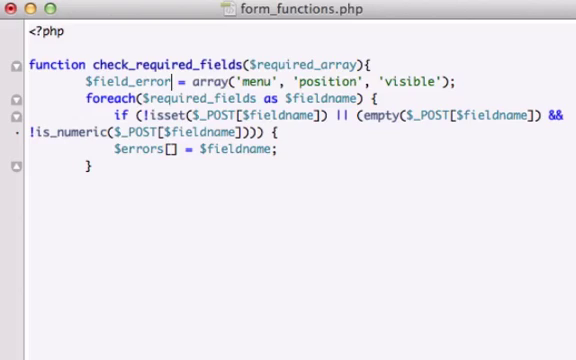
{"action": "type", "text": "s = array();"}
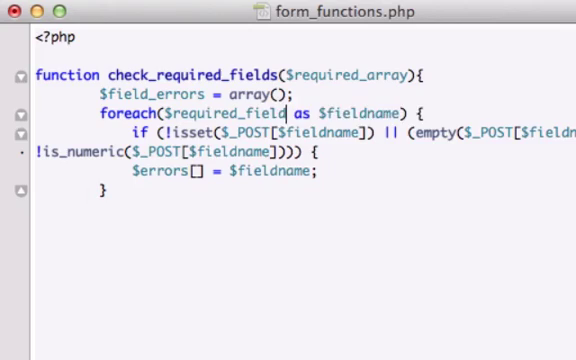
Loop over $required_array, change is_numeric to is_int, and close the function
{"action": "key", "text": "backspace"}
{"action": "type", "text": "array"}
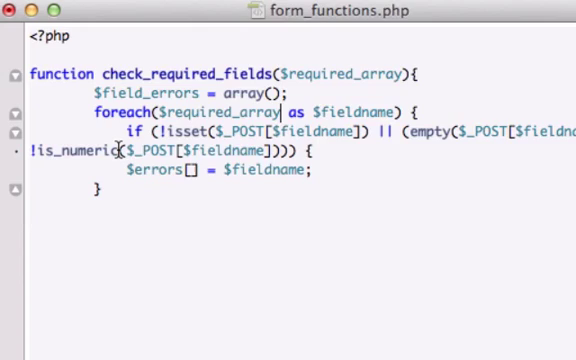
{"action": "key", "text": "BackSpace"}
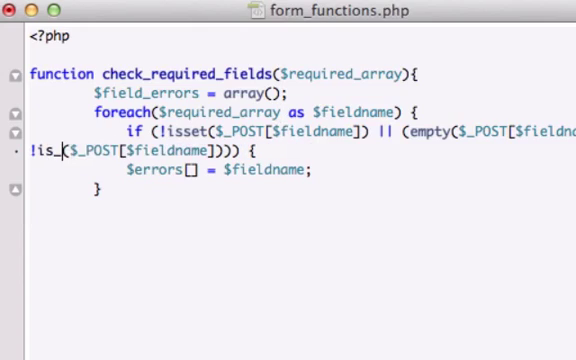
{"action": "type", "text": "int"}
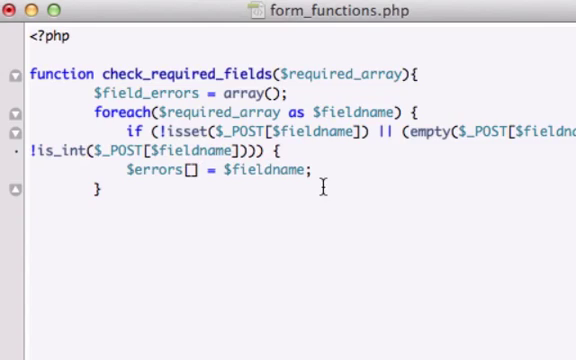
{"action": "left_click", "coordinate": [120, 190]}
{"action": "type", "text": "}"}
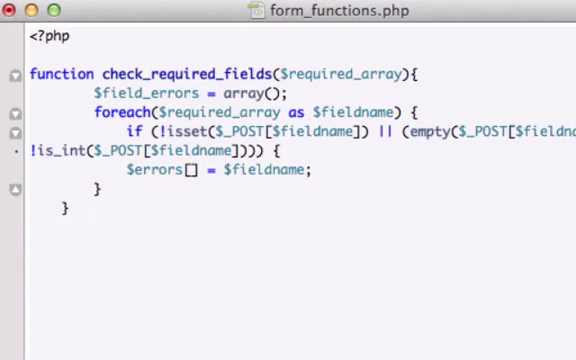
{"action": "type", "text": "return"}
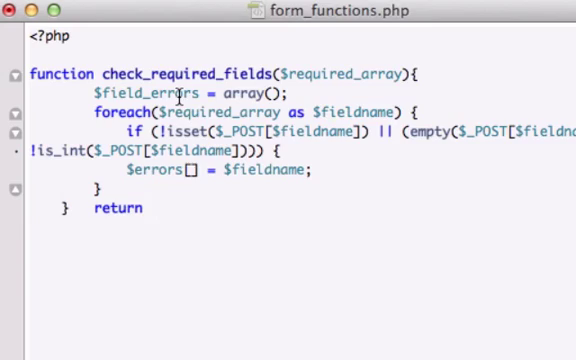
{"action": "type", "text": "$fi"}
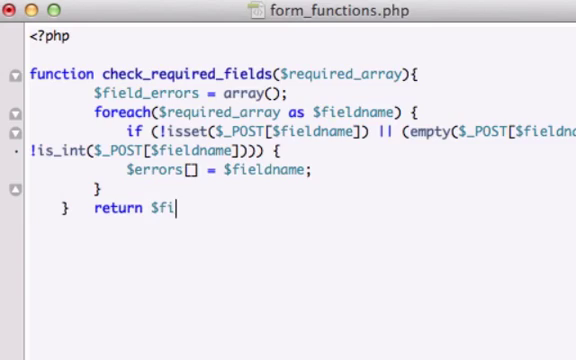
{"action": "type", "text": "eld_errors;"}
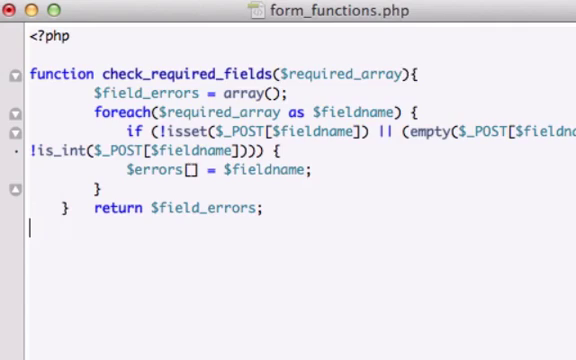
{"action": "type", "text": "}"}
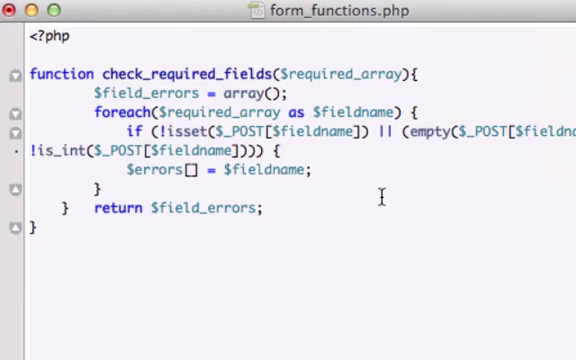
{"action": "mouse_move", "coordinate": [165, 211]}
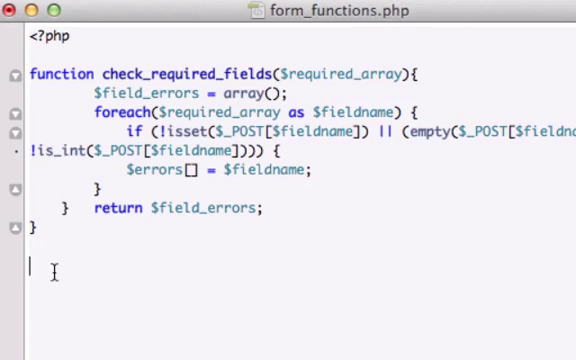
Type 'function check_max_field_lengths($field_length_array)' below the first function
{"action": "type", "text": "function"}
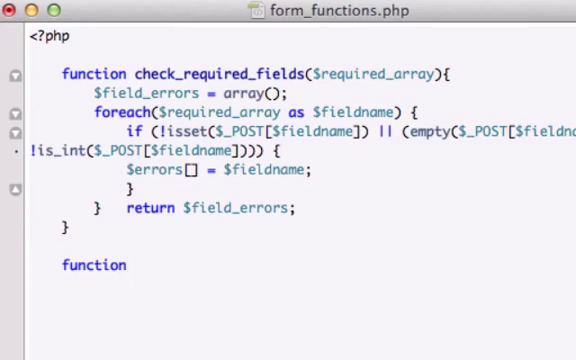
{"action": "type", "text": "check_mo"}
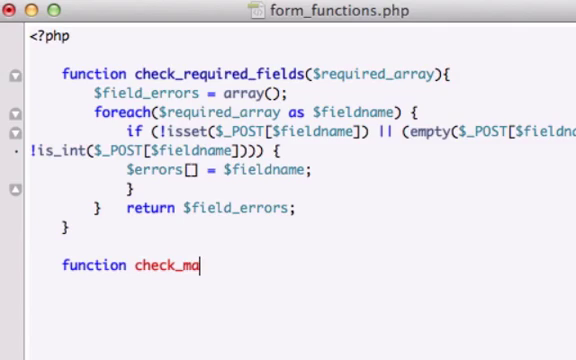
{"action": "type", "text": "x_fi"}
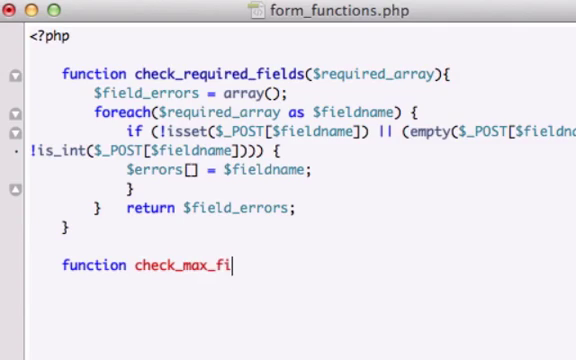
{"action": "type", "text": "eld_"}
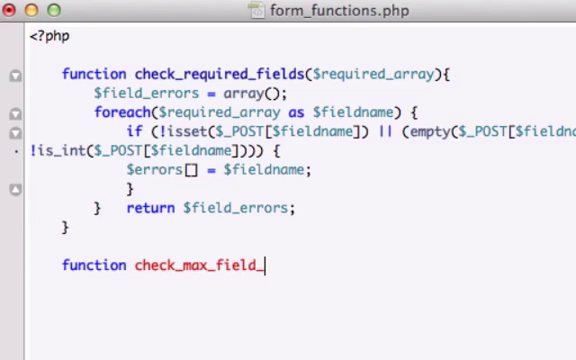
{"action": "type", "text": "length"}
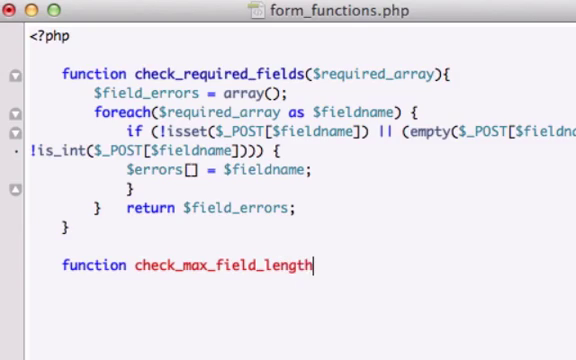
{"action": "type", "text": "s"}
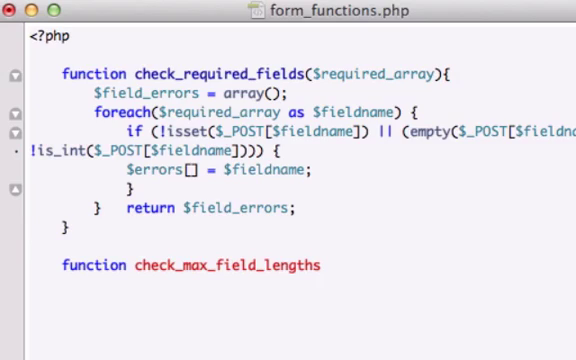
{"action": "type", "text": "($"}
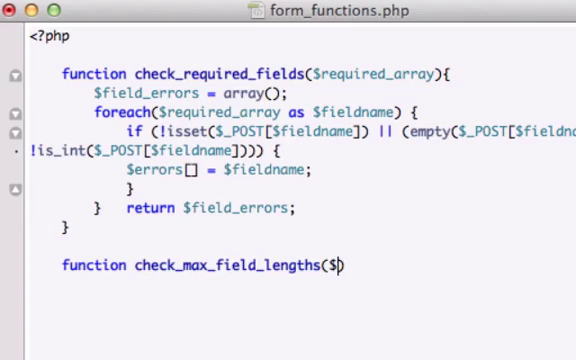
{"action": "type", "text": "field_length"}
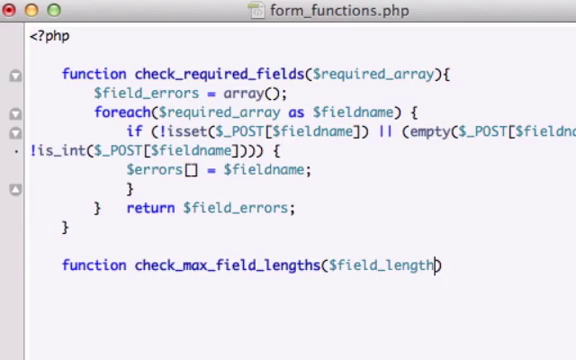
{"action": "type", "text": "_array"}
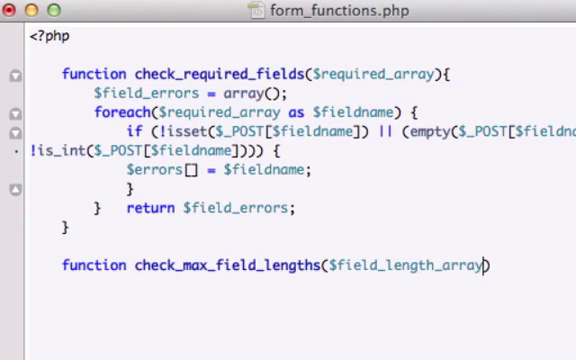
{"action": "mouse_move", "coordinate": [468, 205]}
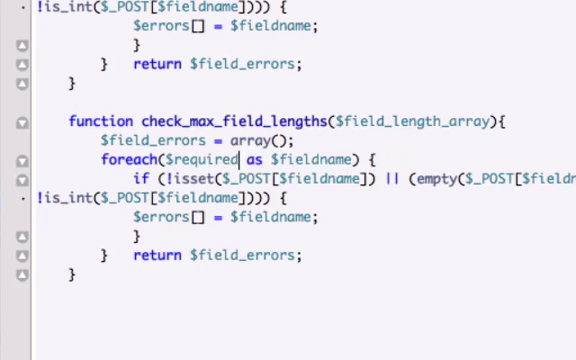
Make the pasted body loop over $field_length_array with => key–value pairs
{"action": "type", "text": "$Fi"}
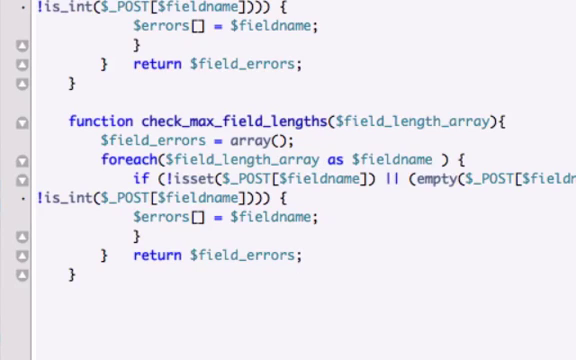
{"action": "type", "text": "=> $maxlength"}
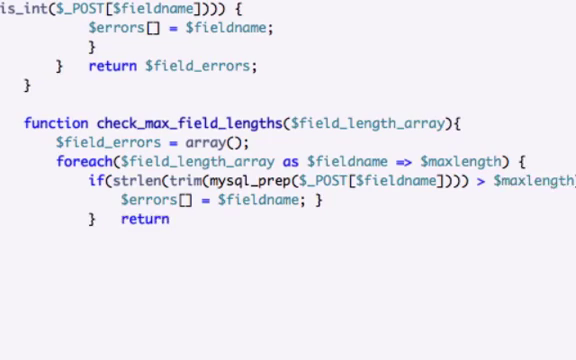
End check_max_field_lengths with 'return $field_errors;' and a closing brace
{"action": "type", "text": "$f"}
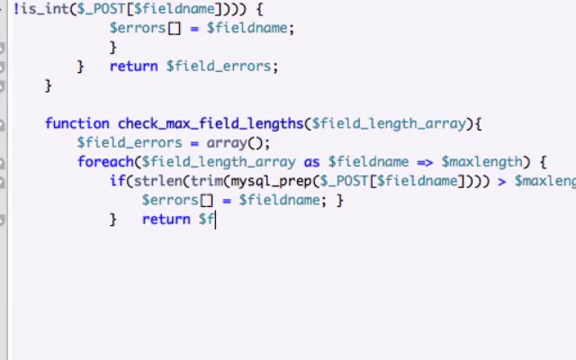
{"action": "type", "text": "ield_"}
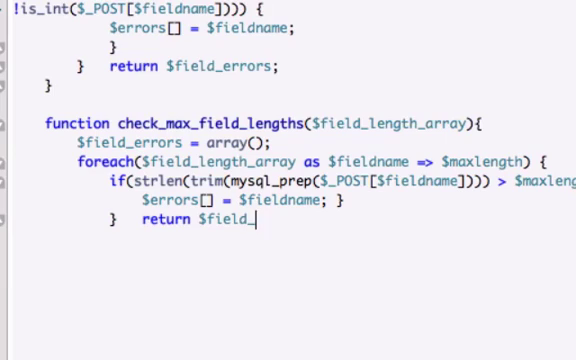
{"action": "type", "text": "errors"}
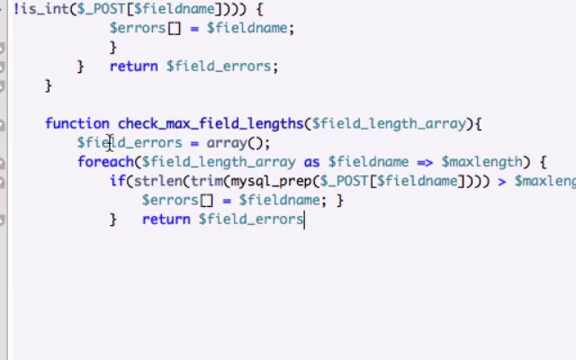
{"action": "type", "text": ";"}
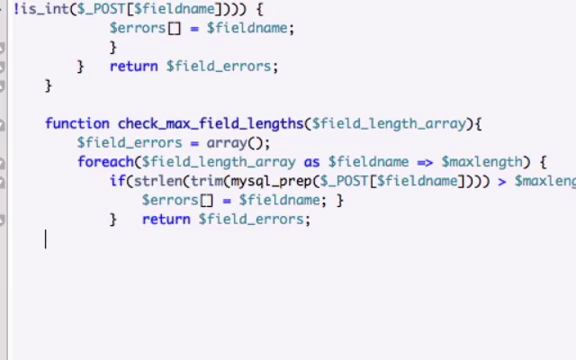
{"action": "type", "text": "}"}
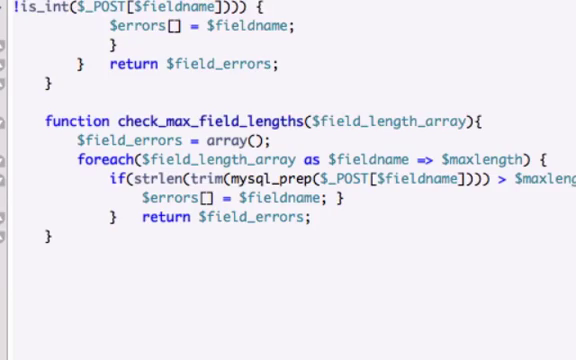
{"action": "scroll", "scroll_direction": "down", "scroll_amount": 3}
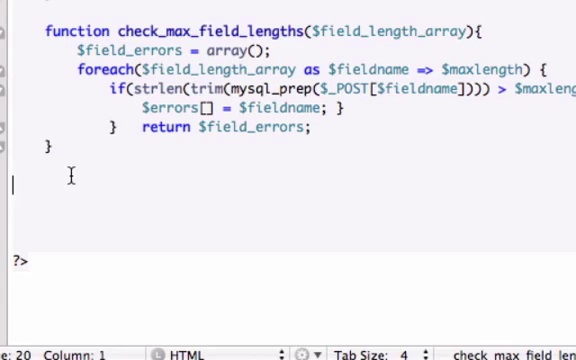
Declare a third function, display_errors($error_array), with empty braces
{"action": "type", "text": "function"}
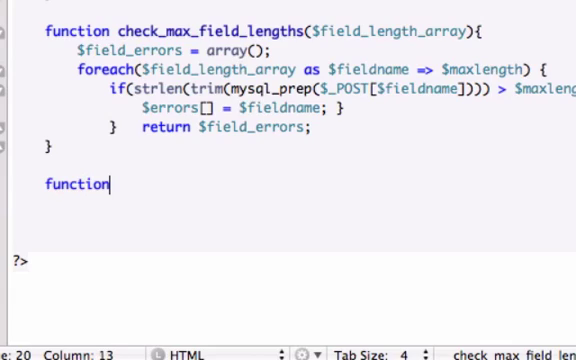
{"action": "type", "text": "disp"}
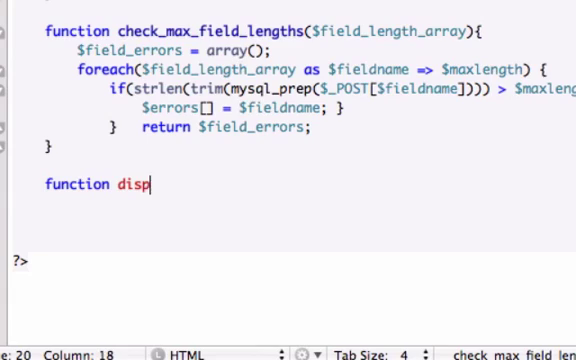
{"action": "type", "text": "lay_erroer"}
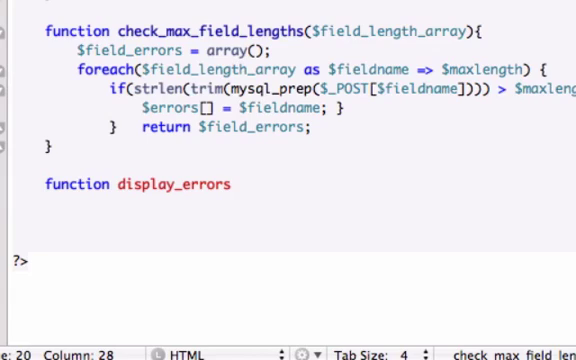
{"action": "type", "text": "()"}
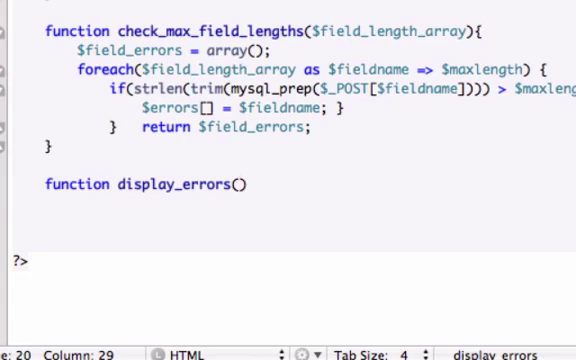
{"action": "type", "text": "$error_array"}
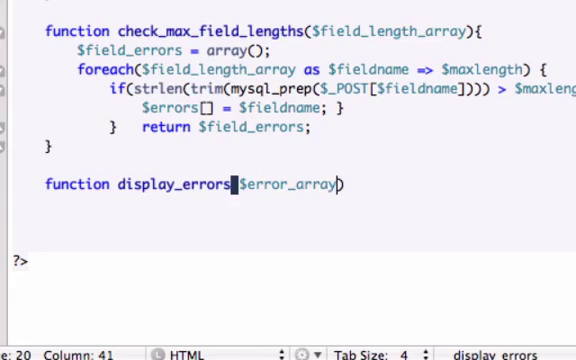
{"action": "type", "text": "{}"}
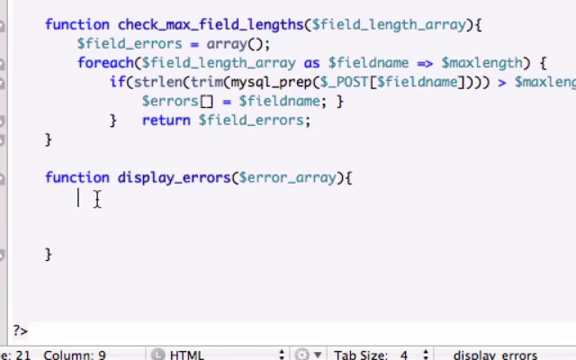
Echo the opening paragraph tag <p class="errors"> inside display_errors
{"action": "type", "text": "echo \""}
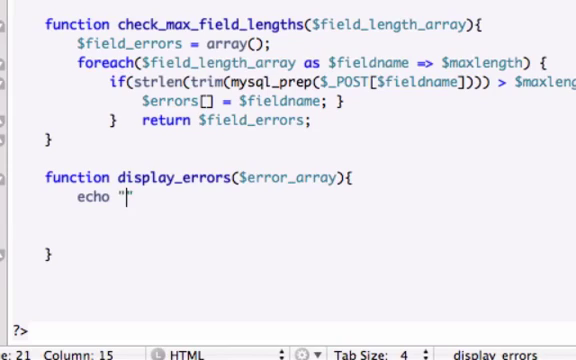
{"action": "type", "text": "<p cla"}
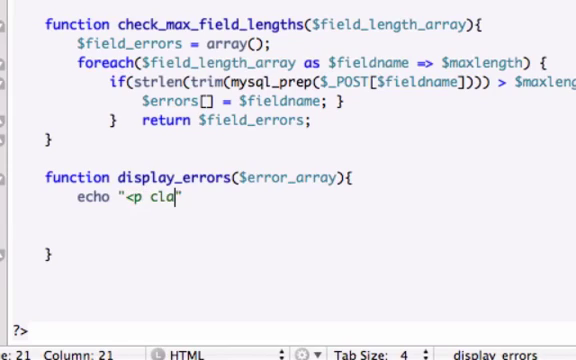
{"action": "type", "text": "ss=\""}
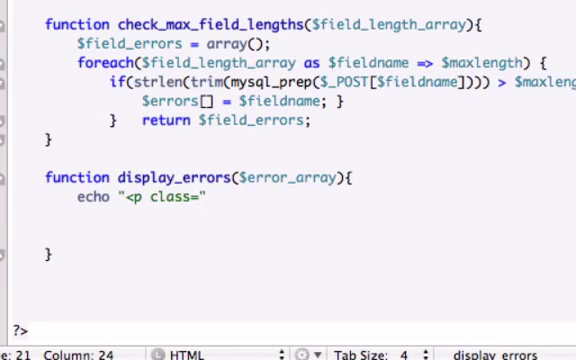
{"action": "type", "text": "\\"}
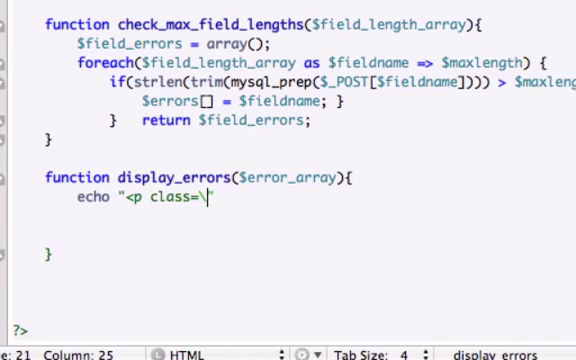
{"action": "type", "text": "error\""}
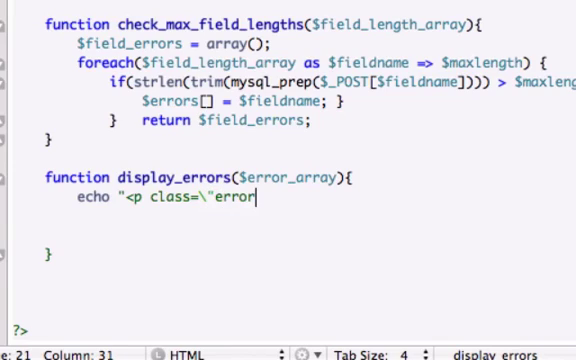
{"action": "type", "text": "s"}
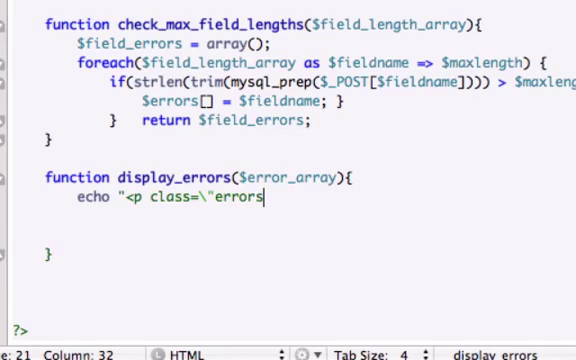
{"action": "type", "text": "\\"}
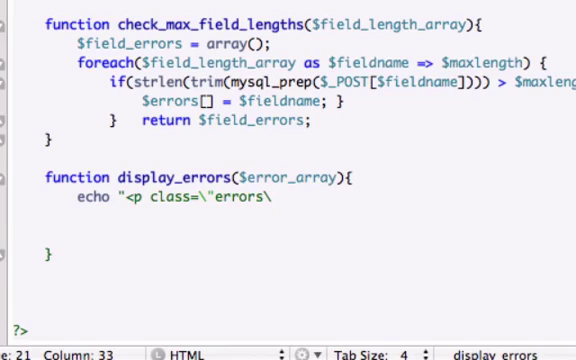
{"action": "type", "text": "\">\";"}
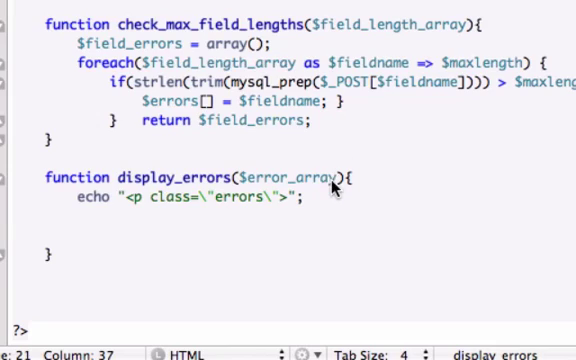
Add the line echo "Review the following fields:<br />"; and start a new line
{"action": "type", "text": "e"}
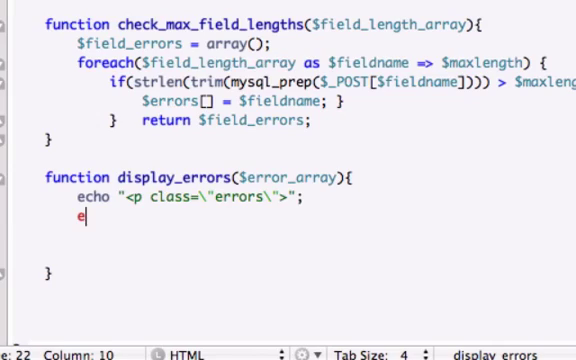
{"action": "type", "text": "cho \""}
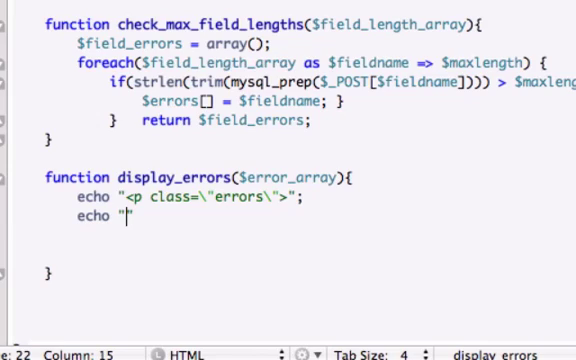
{"action": "type", "text": "Review th"}
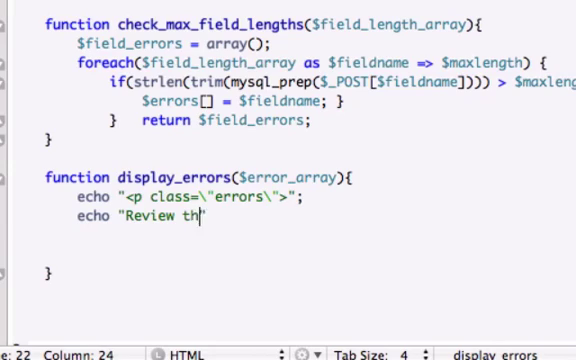
{"action": "type", "text": "e following"}
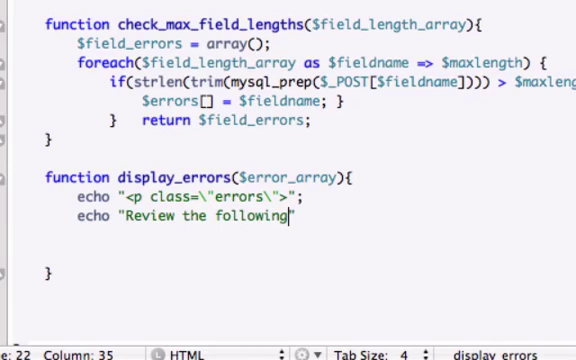
{"action": "type", "text": "fields"}
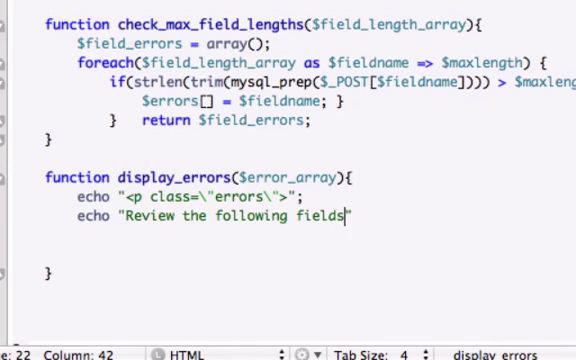
{"action": "type", "text": ":\""}
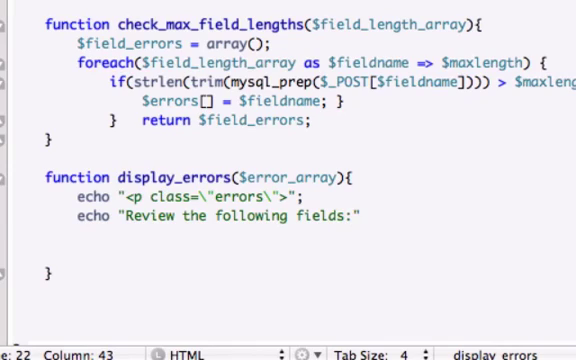
{"action": "type", "text": "<br>"}
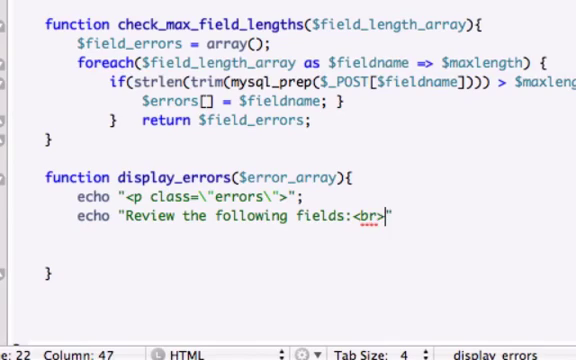
{"action": "type", "text": "/"}
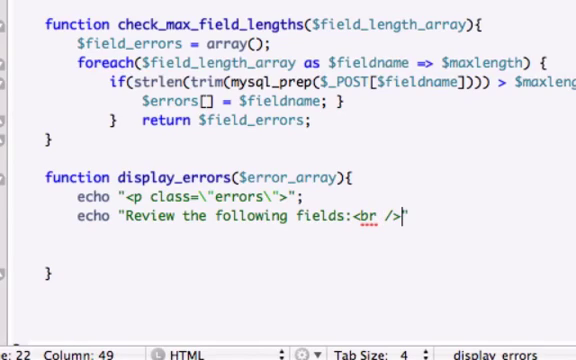
{"action": "type", "text": "\""}
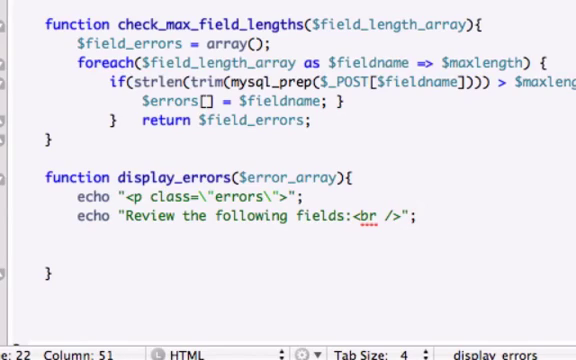
{"action": "key", "text": "Return"}
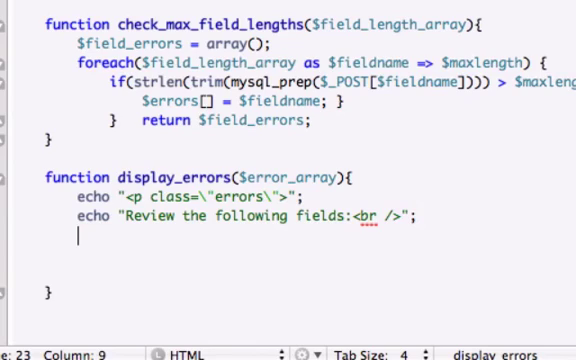
Write the loop foreach($error_array as $error) inside display_errors
{"action": "type", "text": "foreach"}
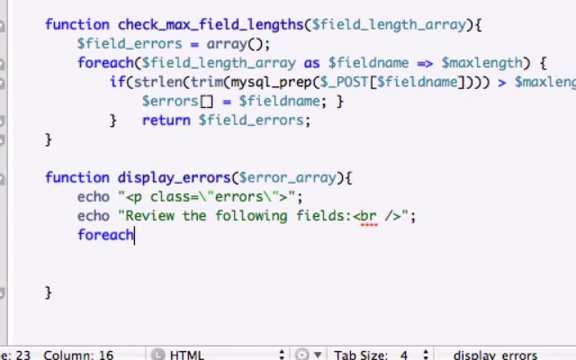
{"action": "type", "text": "($err"}
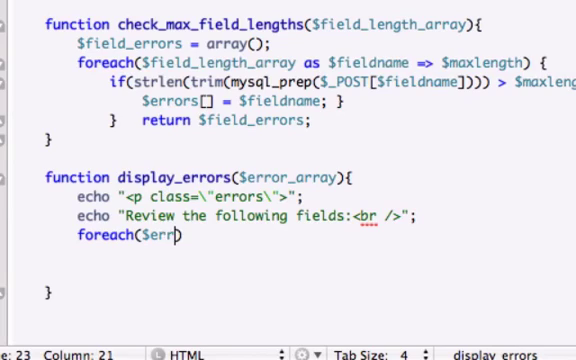
{"action": "type", "text": "or"}
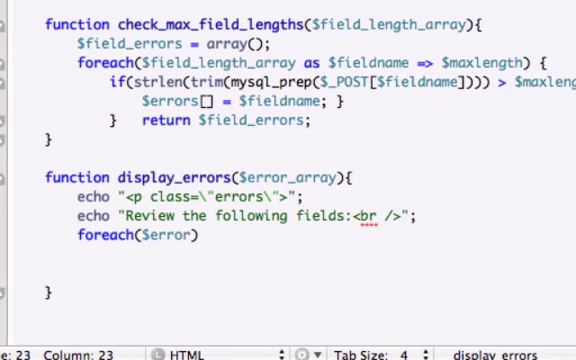
{"action": "type", "text": "_array"}
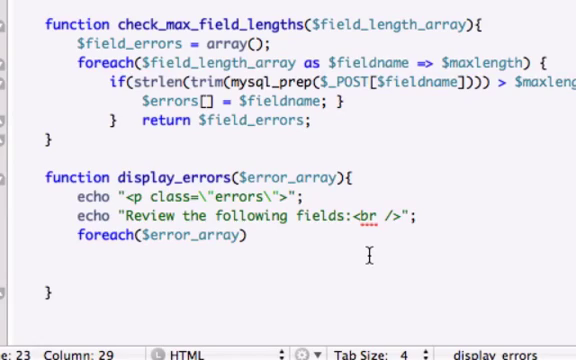
{"action": "type", "text": "as $a"}
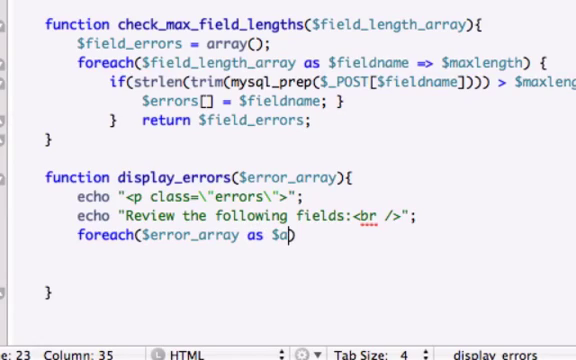
{"action": "type", "text": "rror)"}
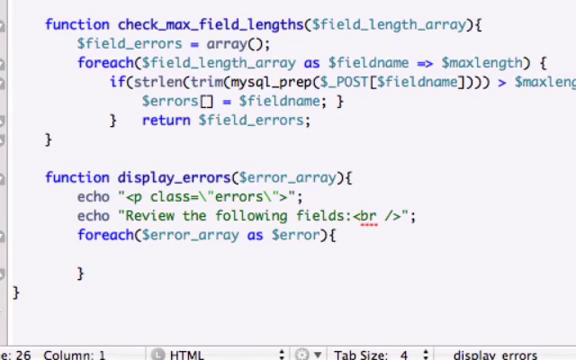
{"action": "scroll", "scroll_direction": "down", "scroll_amount": 3}
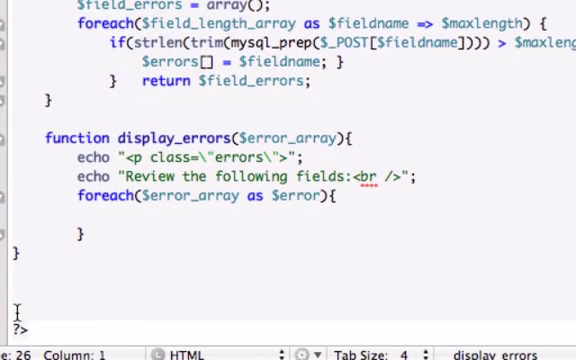
{"action": "scroll", "scroll_direction": "up", "scroll_amount": 3}
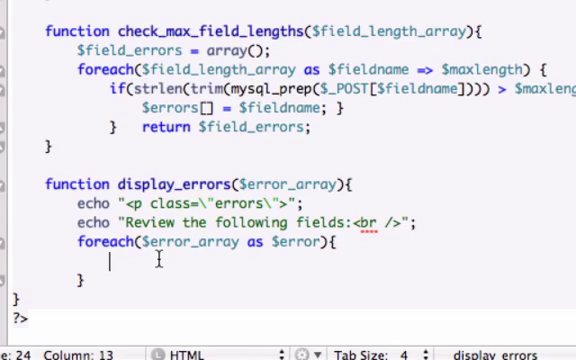
Type echo " * " . $error . "br />" inside the foreach loop in display_errors
{"action": "type", "text": "echo \" * \" >"}
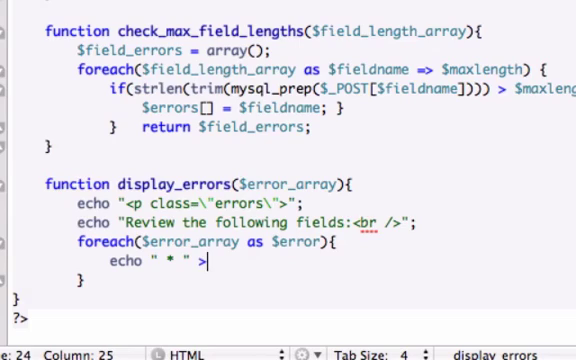
{"action": "type", "text": "."}
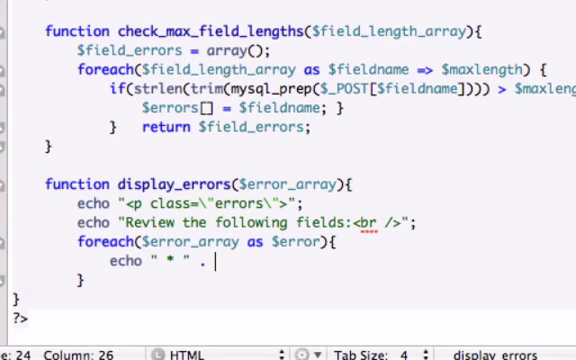
{"action": "type", "text": "$"}
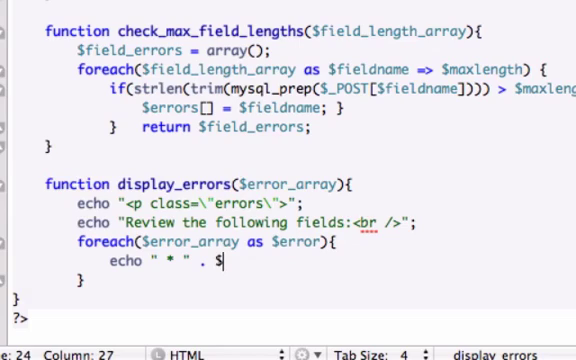
{"action": "type", "text": "error . \""}
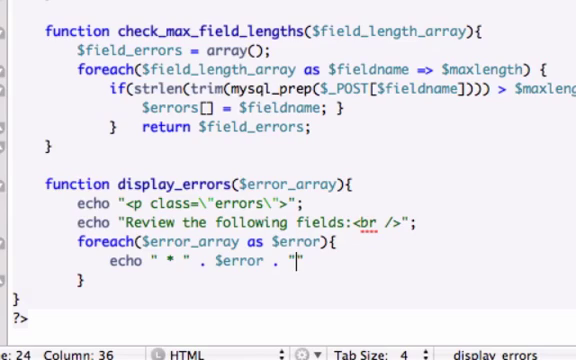
{"action": "type", "text": "br"}
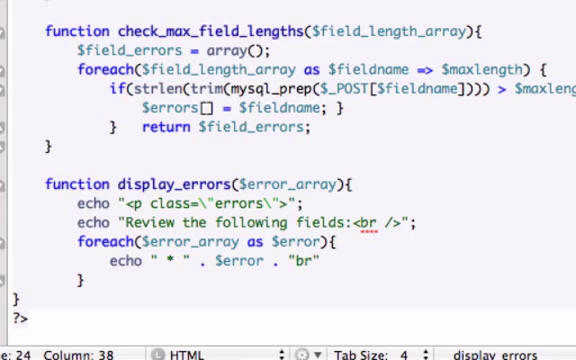
{"action": "type", "text": "/>"}
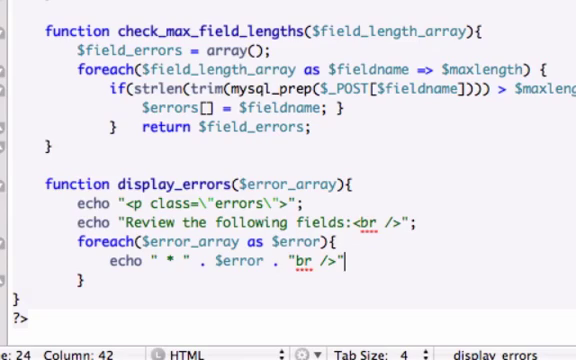